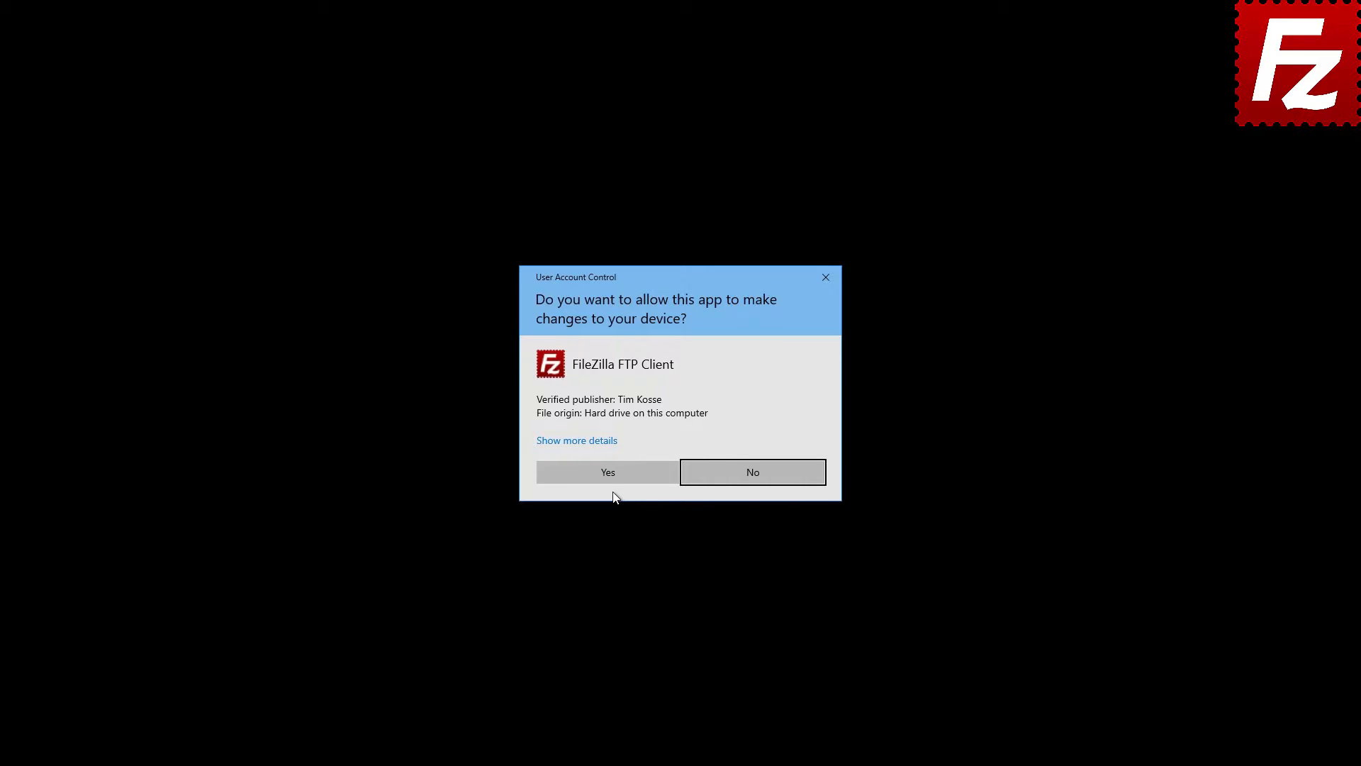
Allow the installer through User Account Control and agree to the license.
click(607, 471)
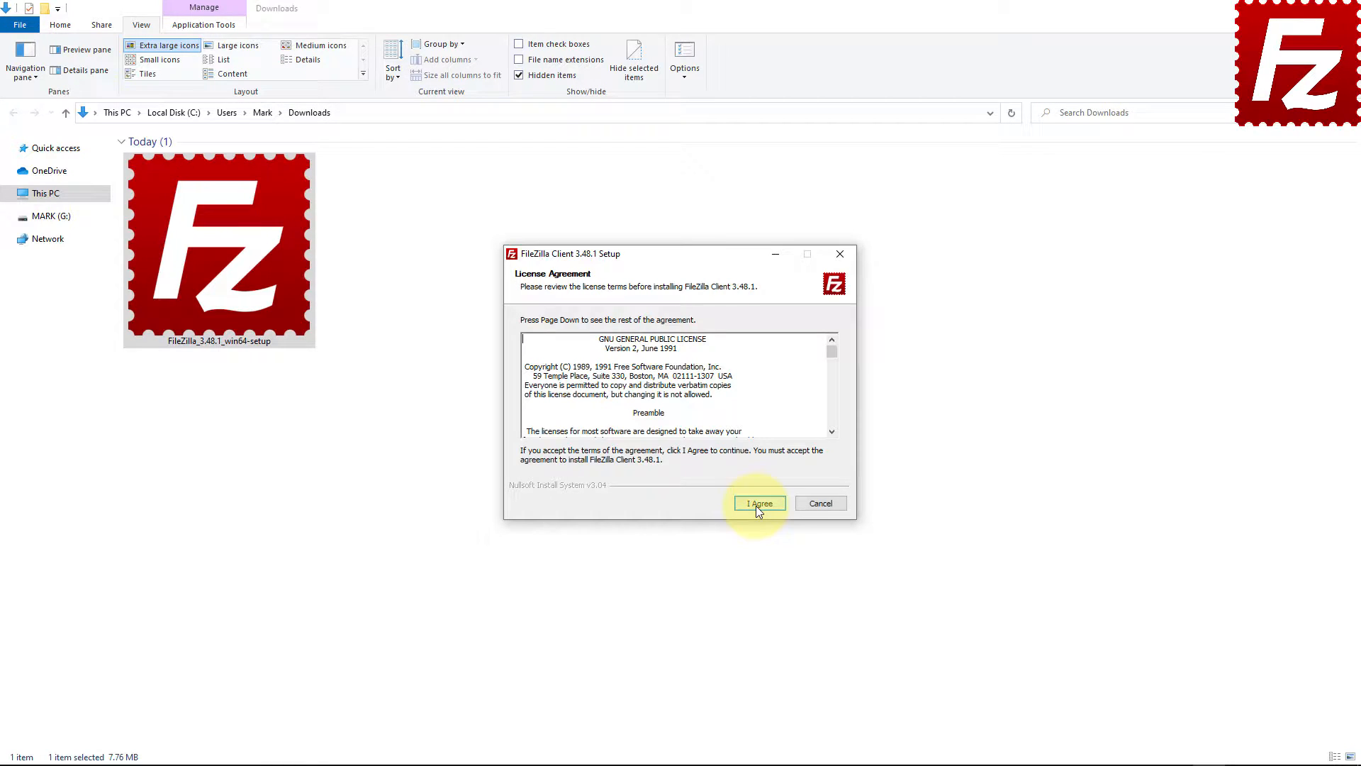
click(757, 503)
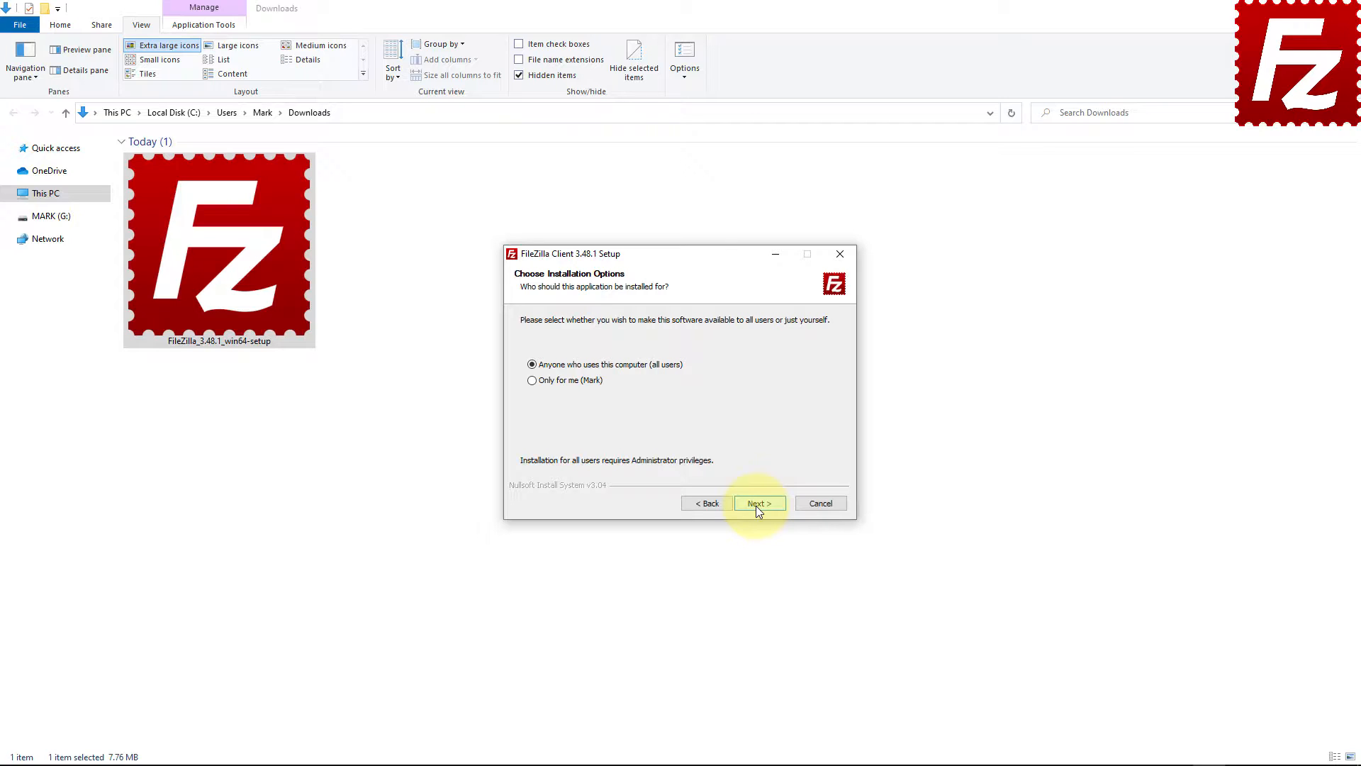
Install for anyone who uses this computer and include the Desktop Icon component.
click(757, 503)
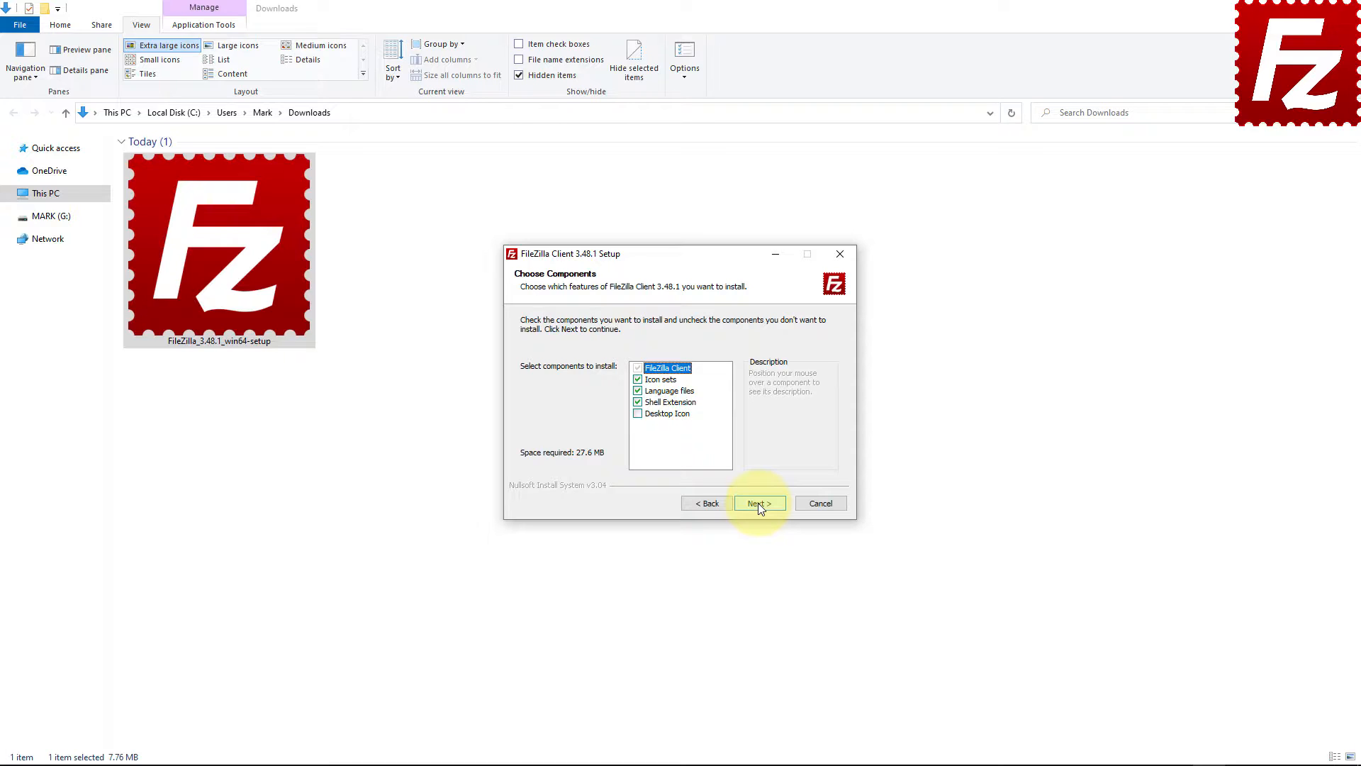
click(667, 412)
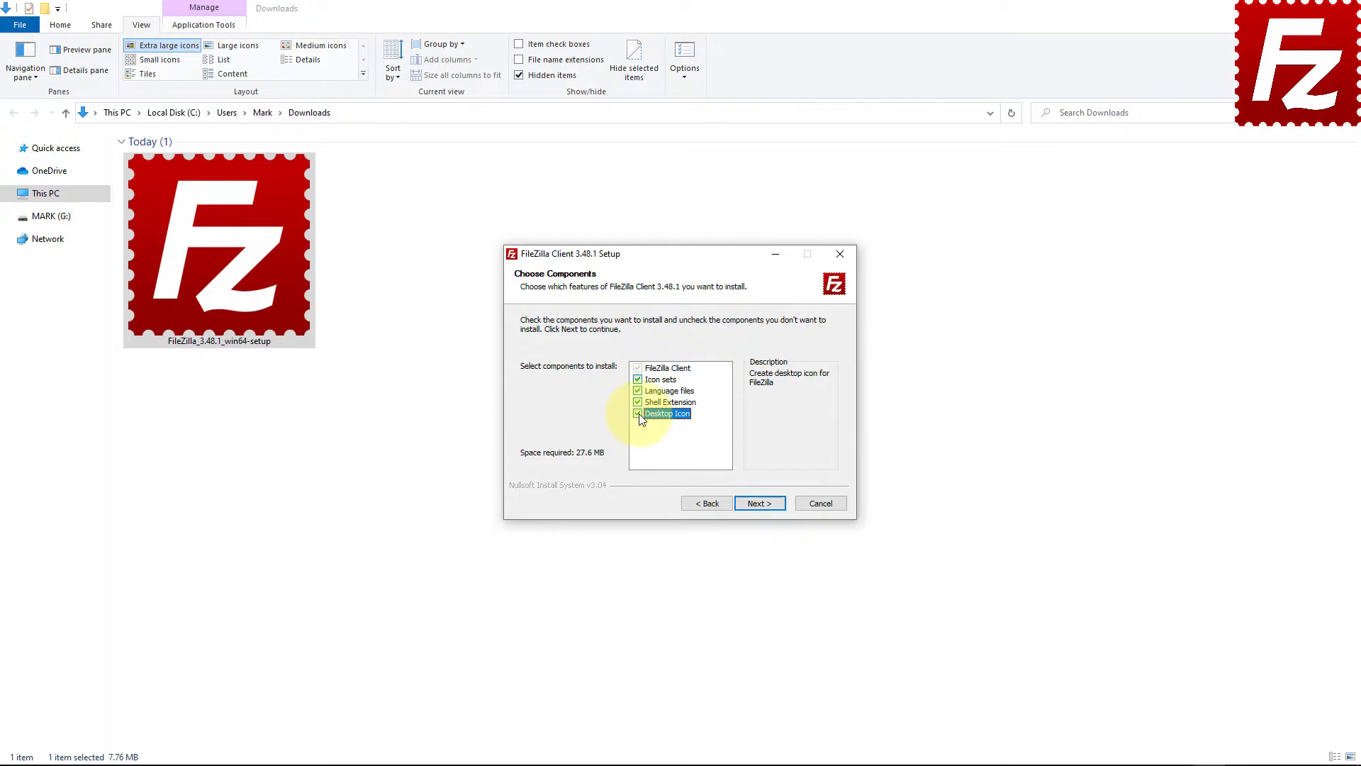
click(758, 503)
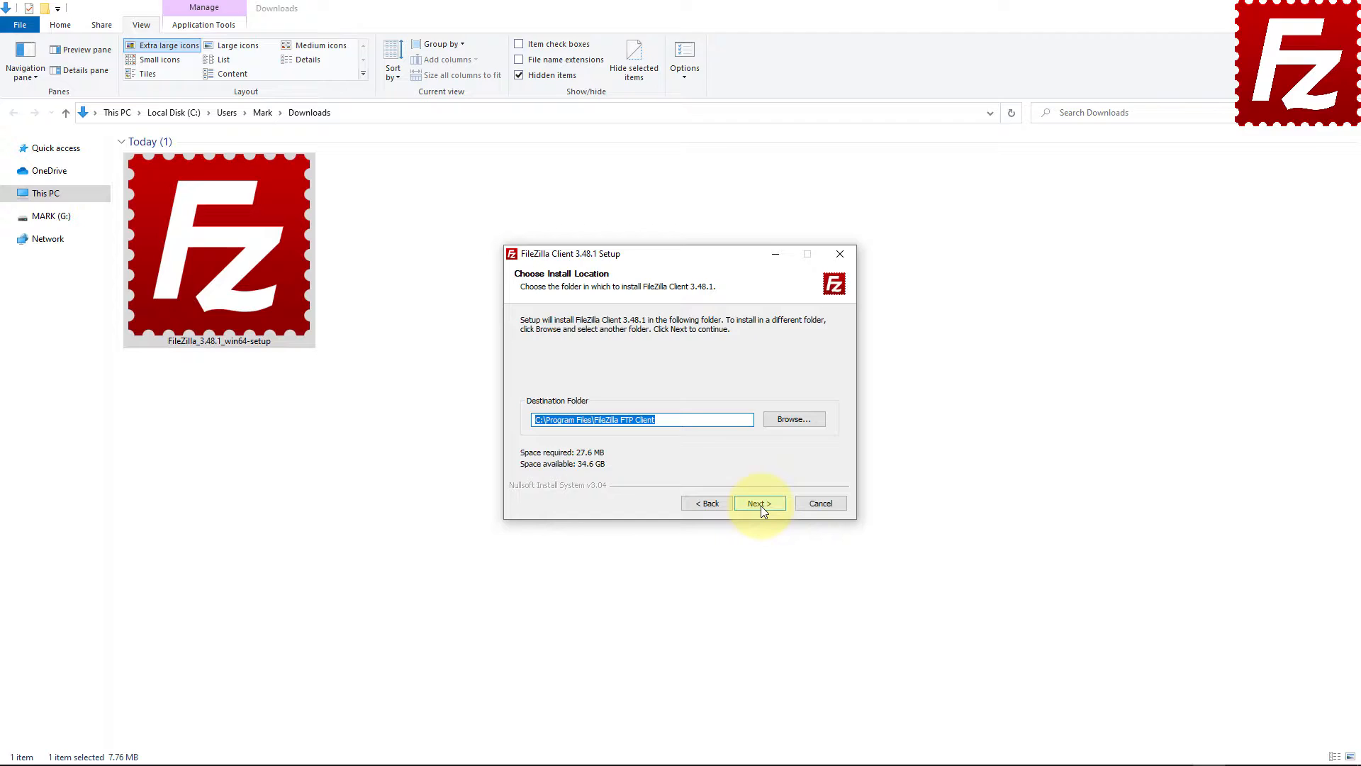
Install to the default folder and Start Menu folder, ticking 'Start FileZilla now'.
click(758, 503)
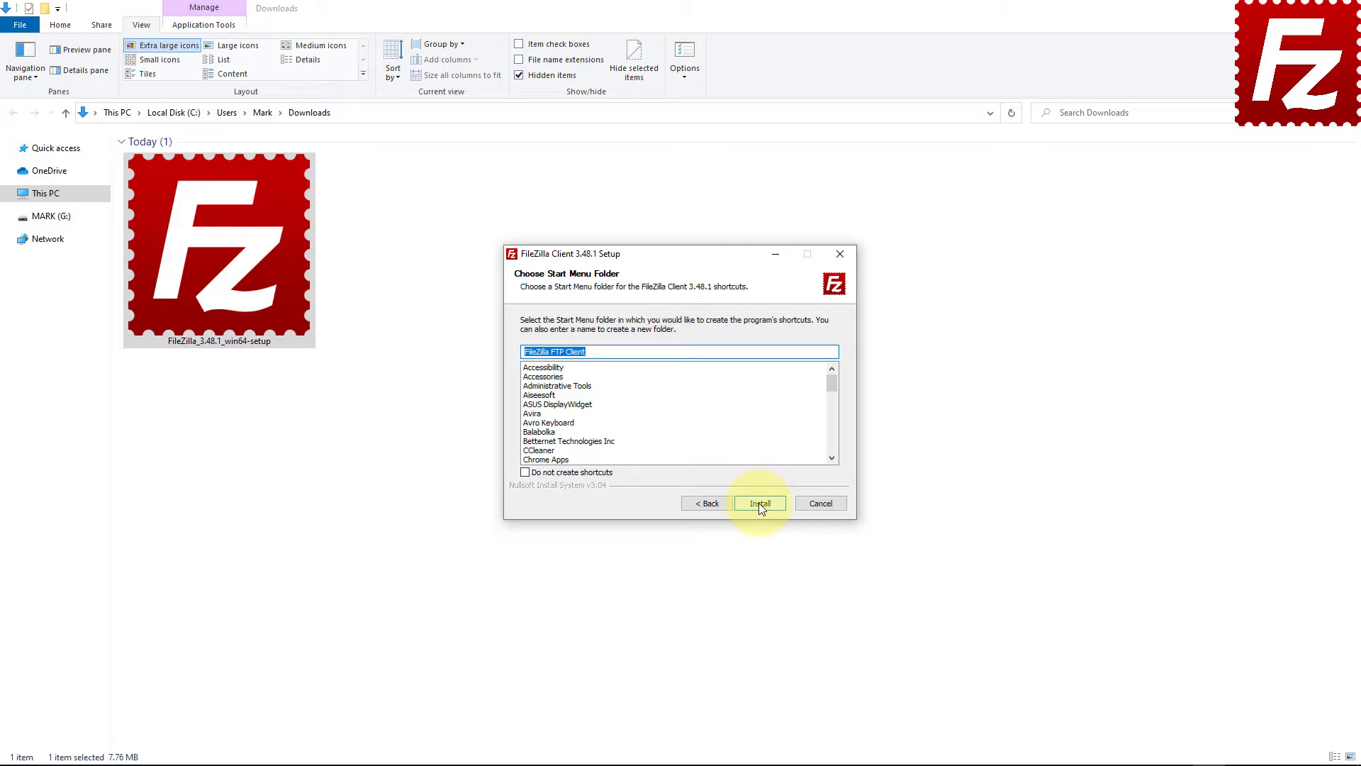
mouse_move(523, 486)
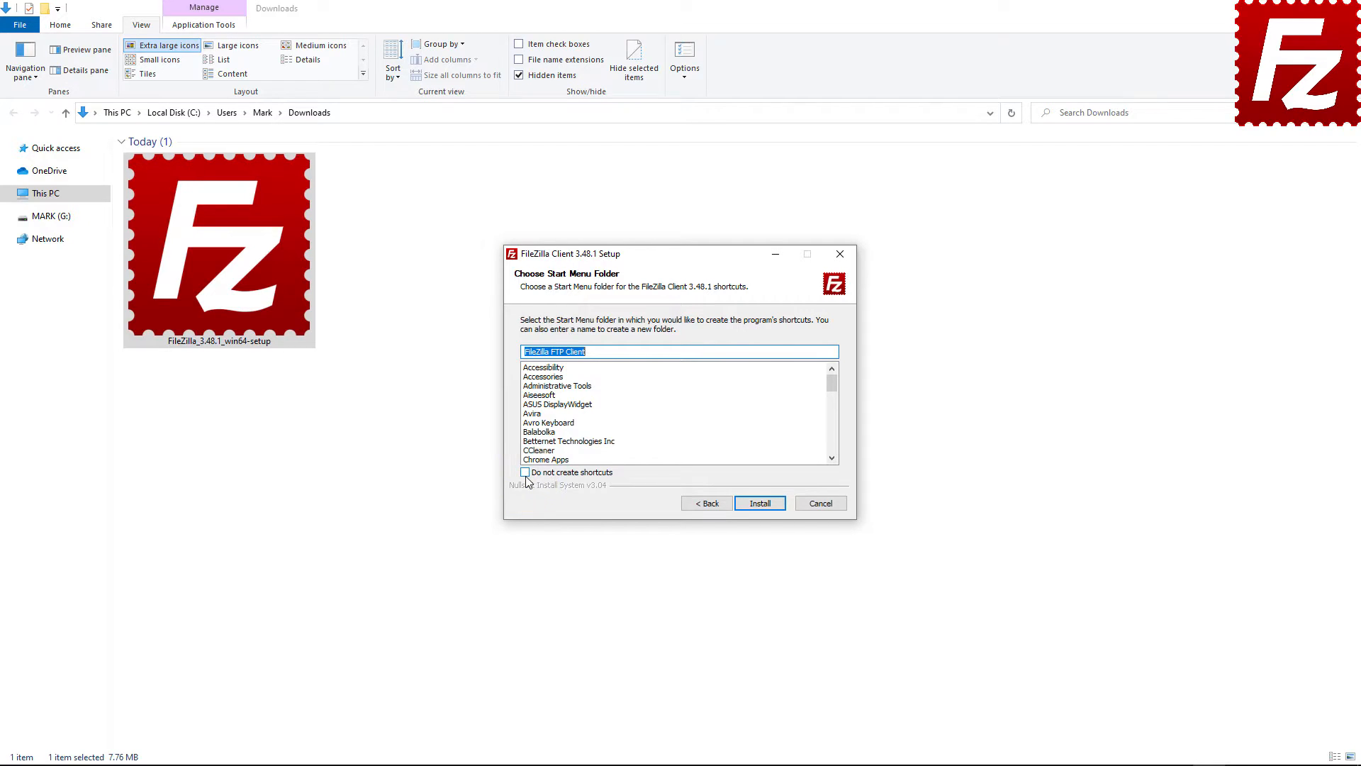
click(757, 502)
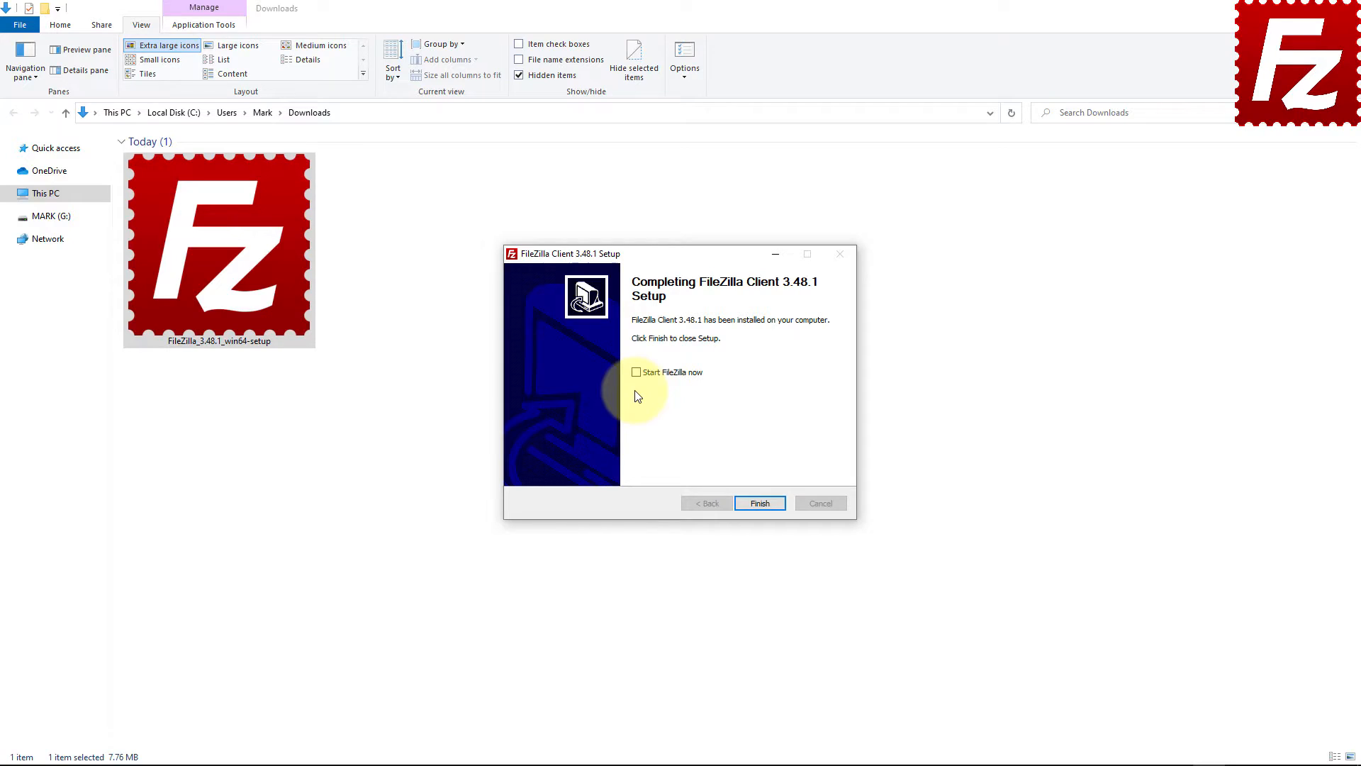
mouse_move(637, 384)
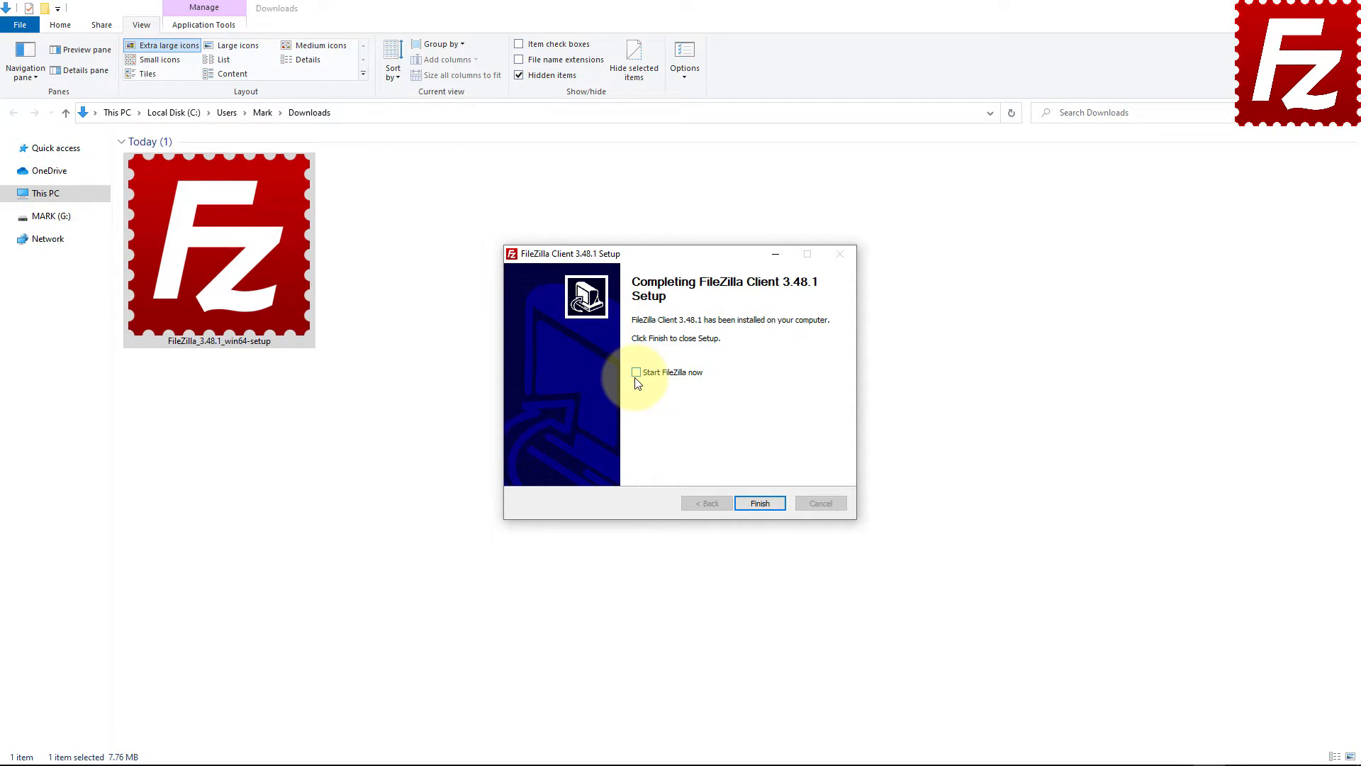
click(637, 372)
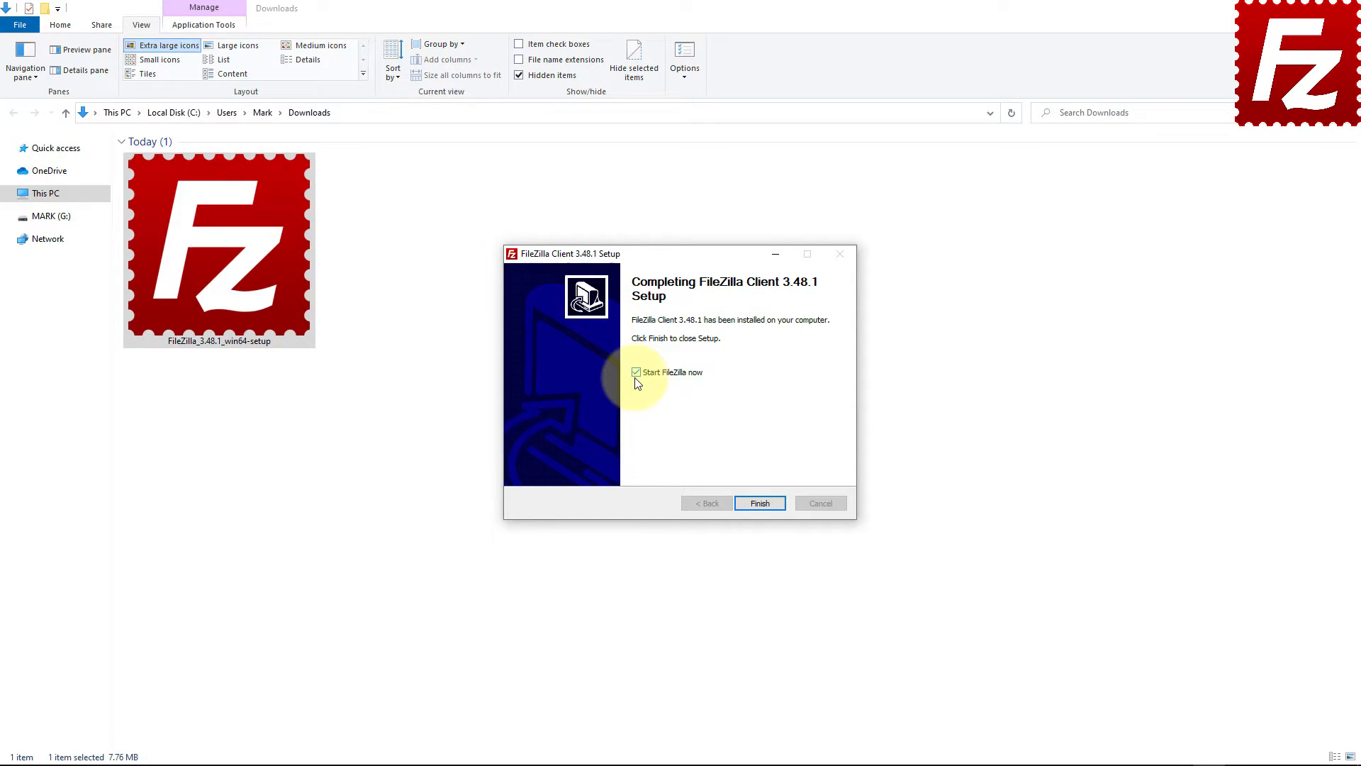
Finish setup so FileZilla 3.48.1 starts, and dismiss its Welcome dialog.
click(757, 502)
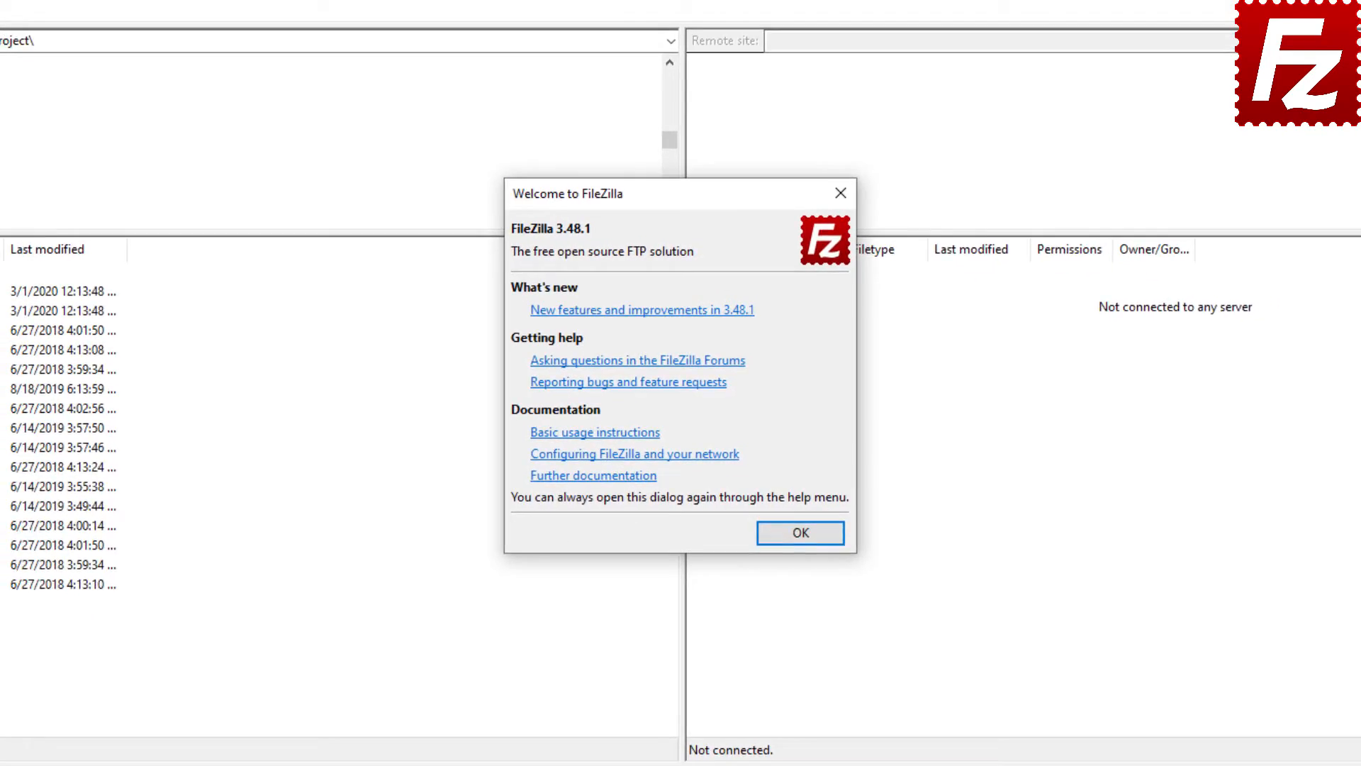
click(798, 531)
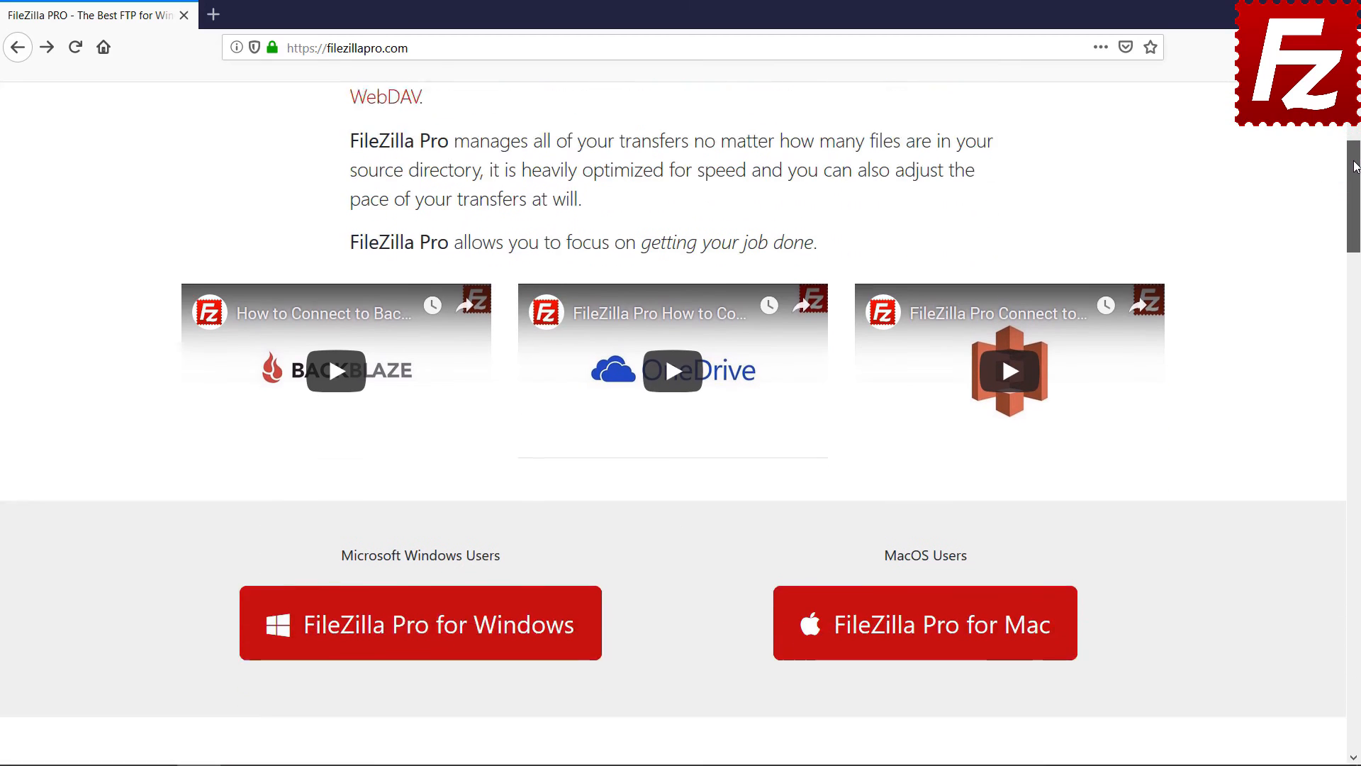
Begin checkout for FileZilla Pro for Windows, one copy at $19.99, down to payment options.
click(419, 623)
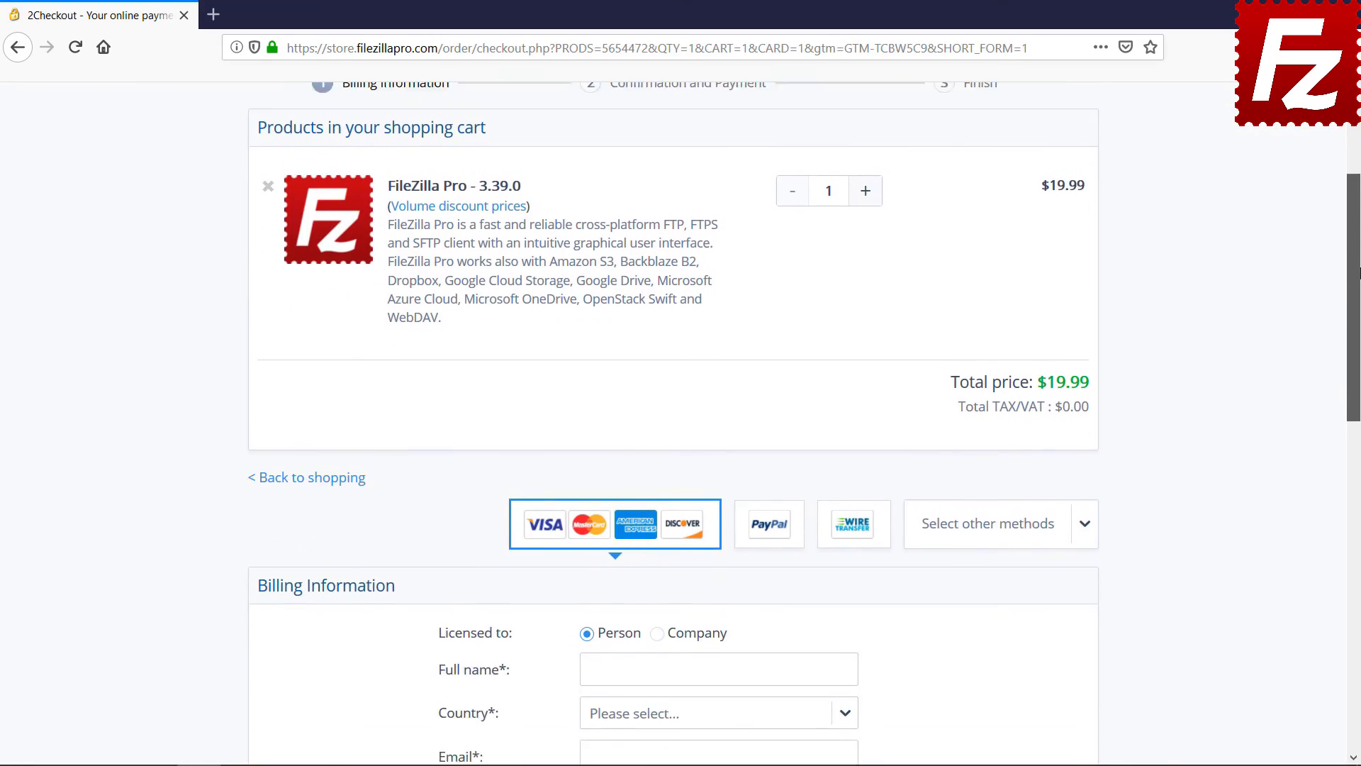
scroll(down, 3)
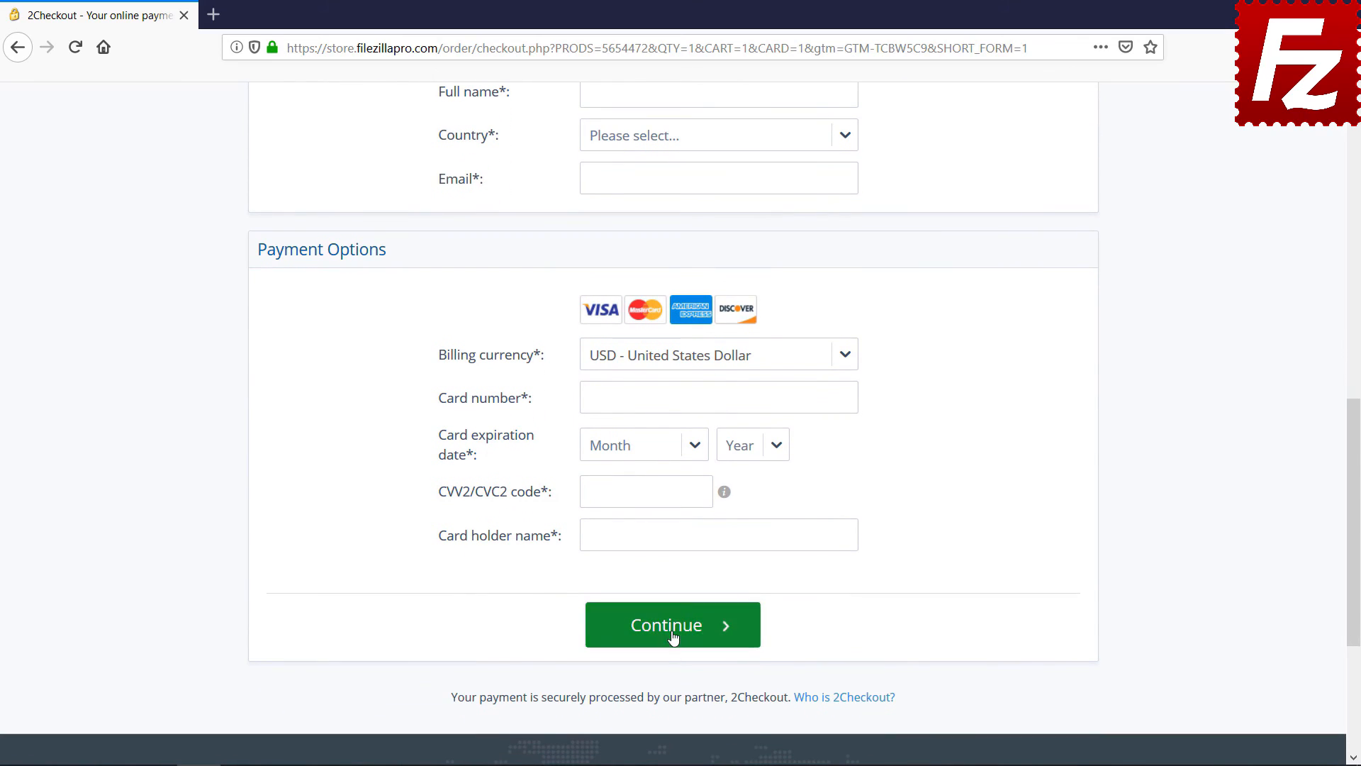